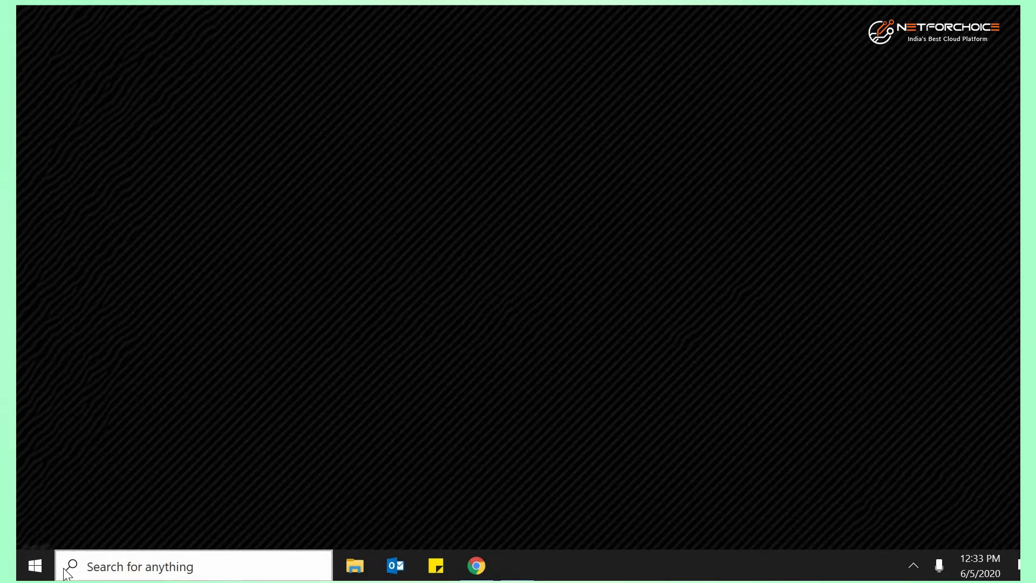
- Launch the Remote Desktop client via Run with the mstsc command
text(ru)
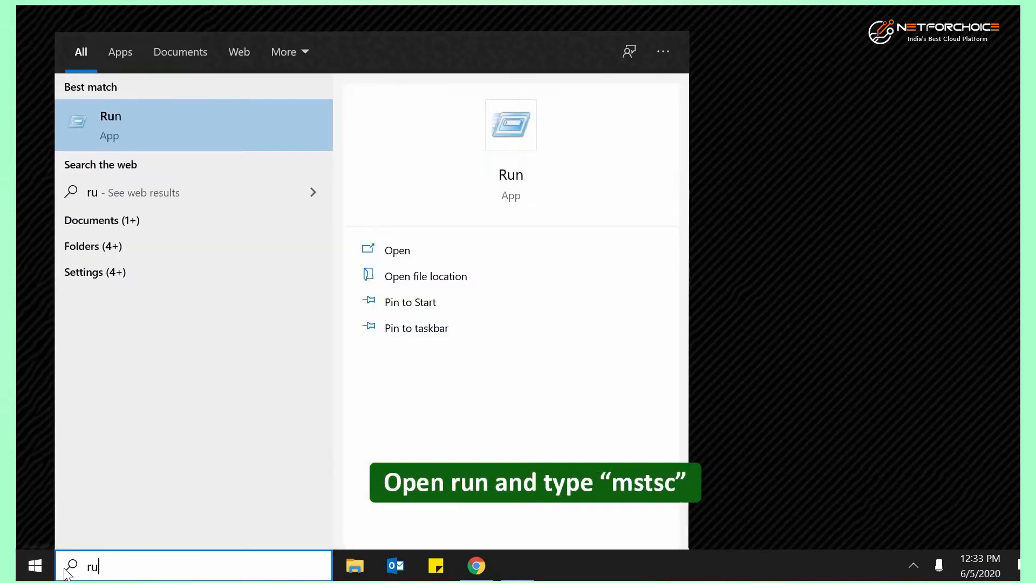
text(n)
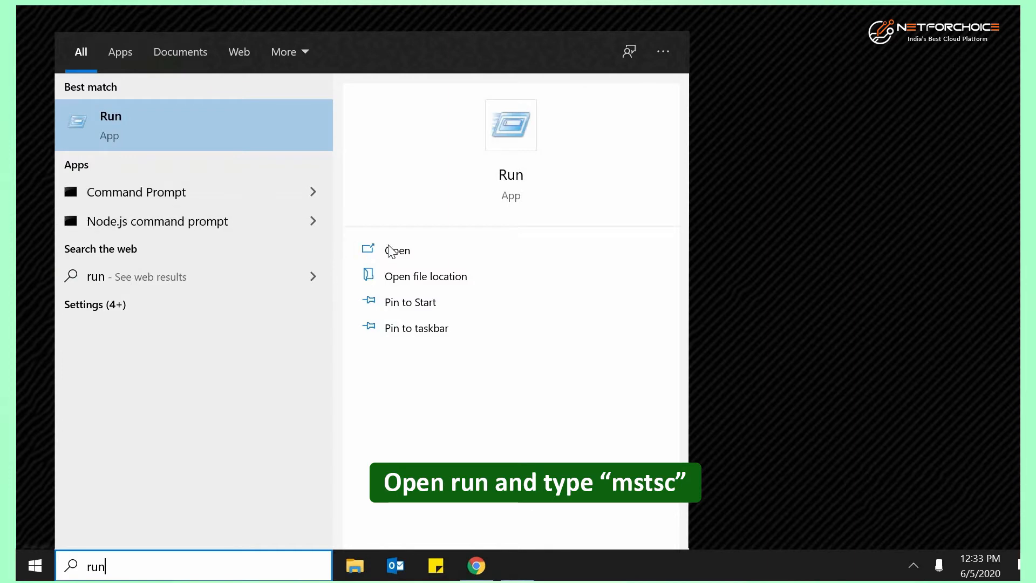
click(397, 249)
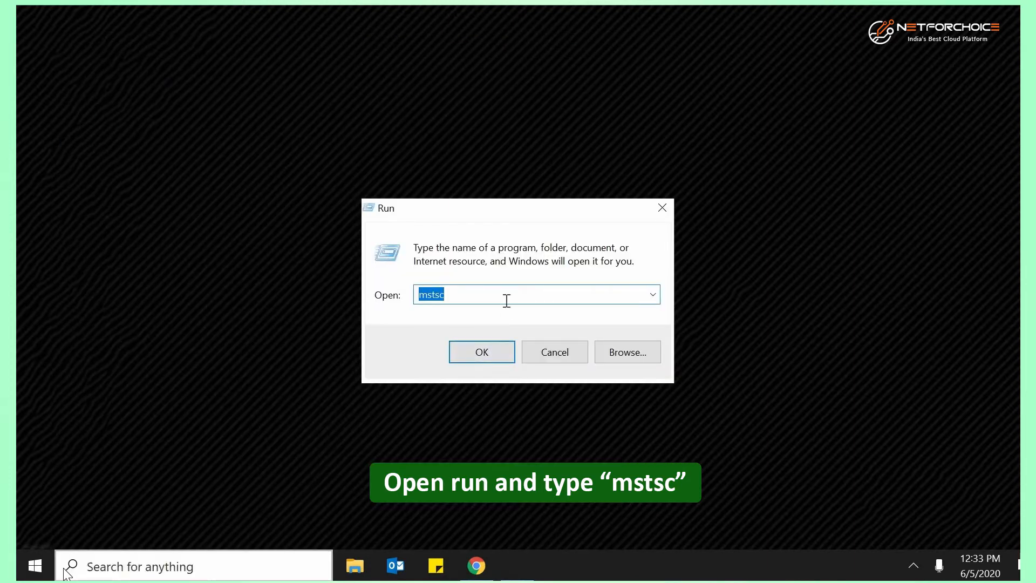
mouse_move(481, 352)
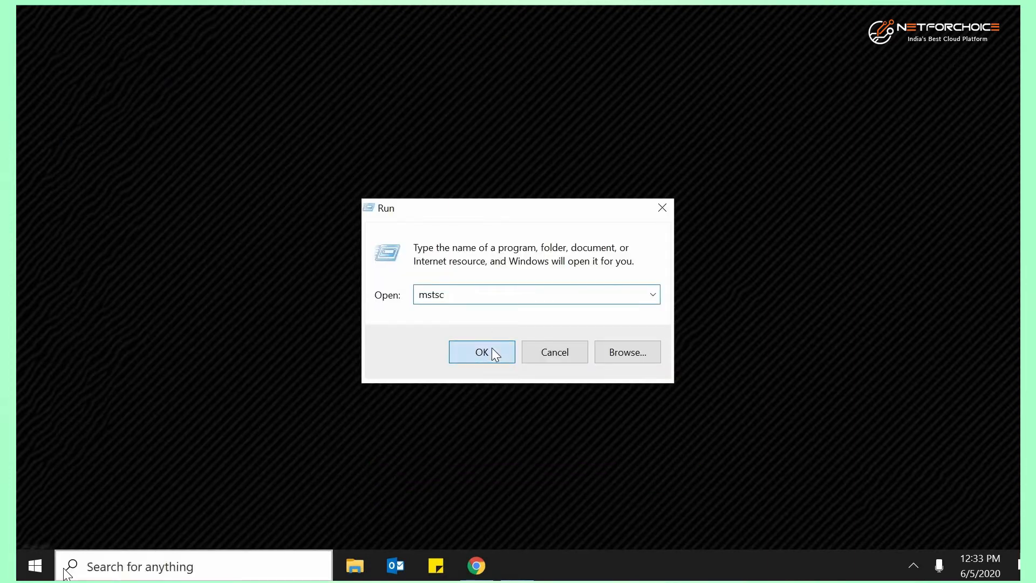
click(482, 352)
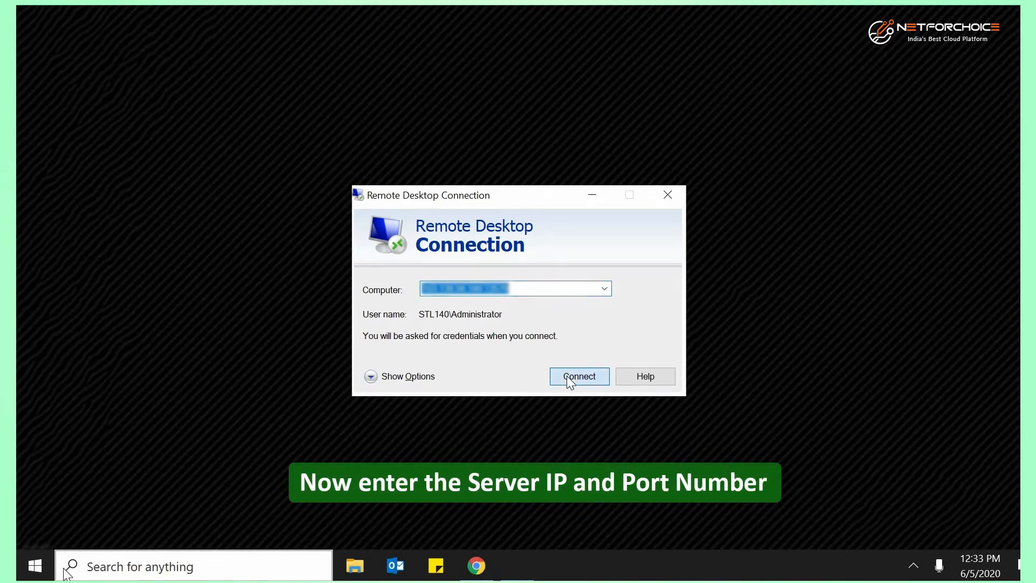
- Connect to server 103.139.58.180 and sign in with its password
click(578, 376)
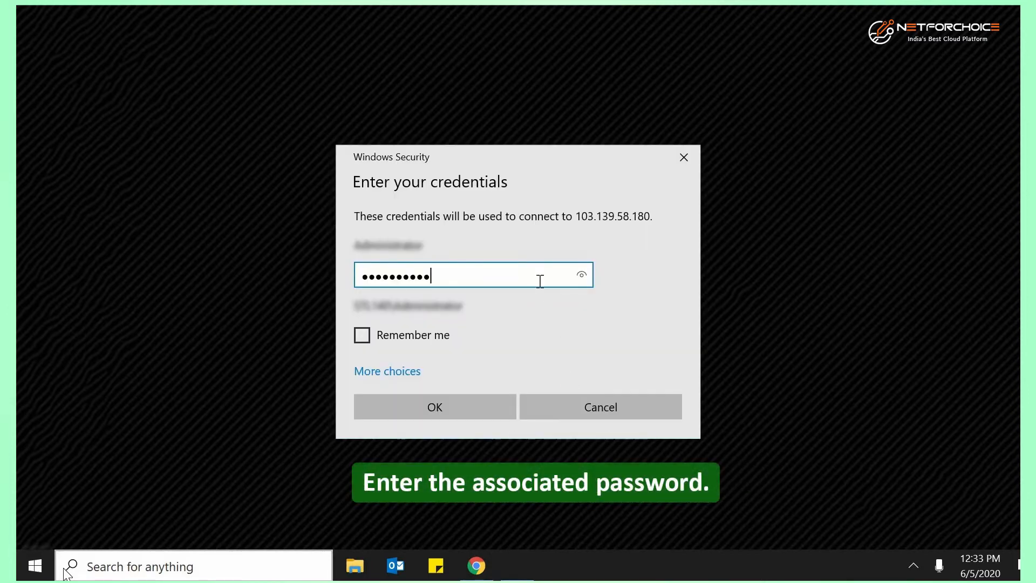
mouse_move(366, 379)
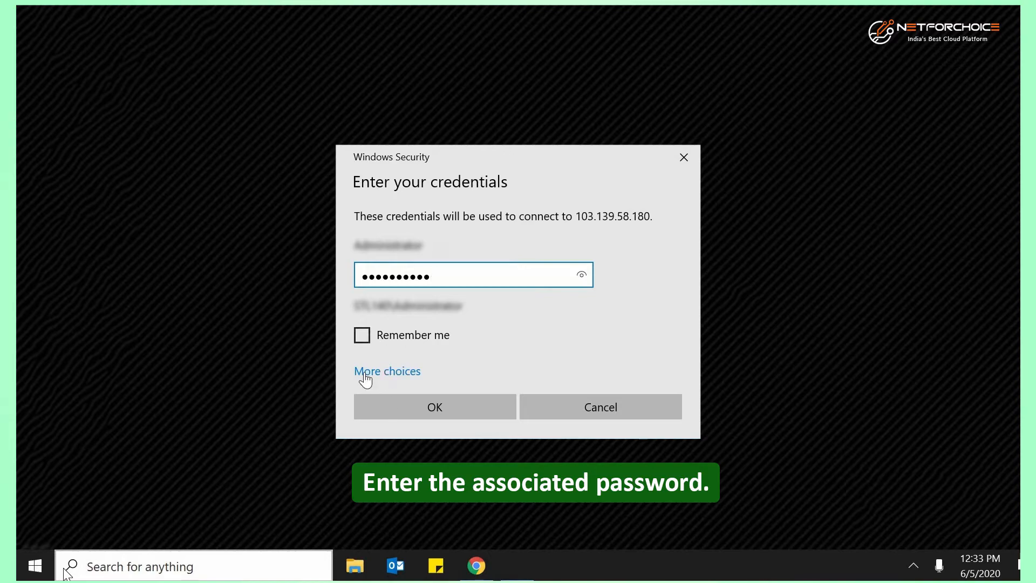
click(434, 407)
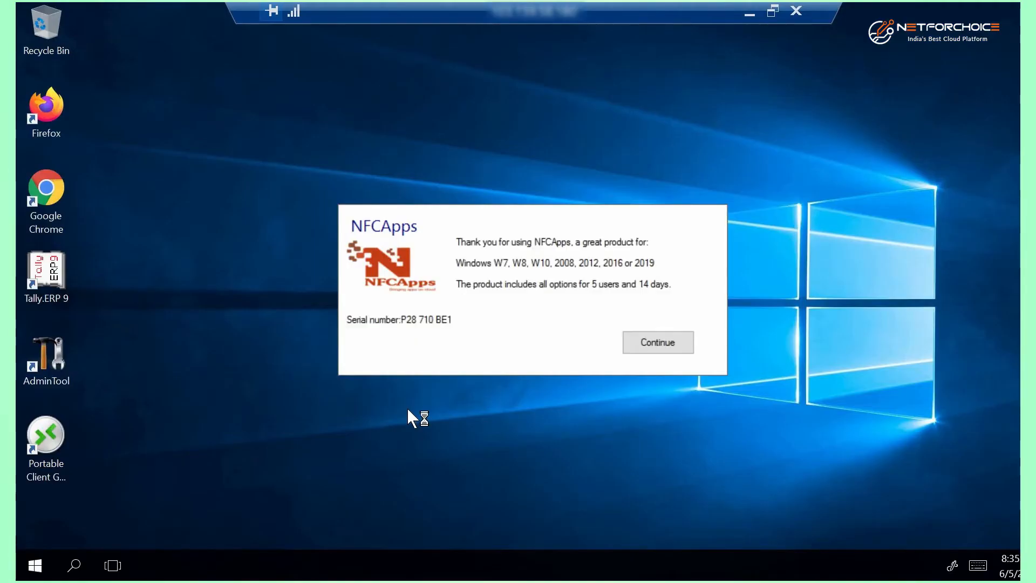
- Dismiss the NFCApps notice and launch Tally.ERP 9 from the desktop shortcut
click(657, 342)
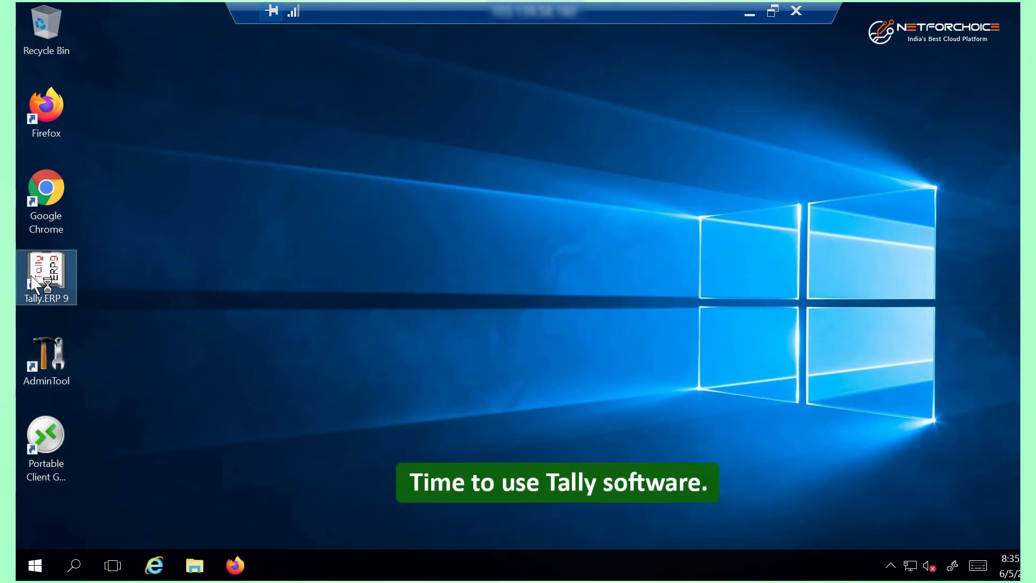
double_click(45, 278)
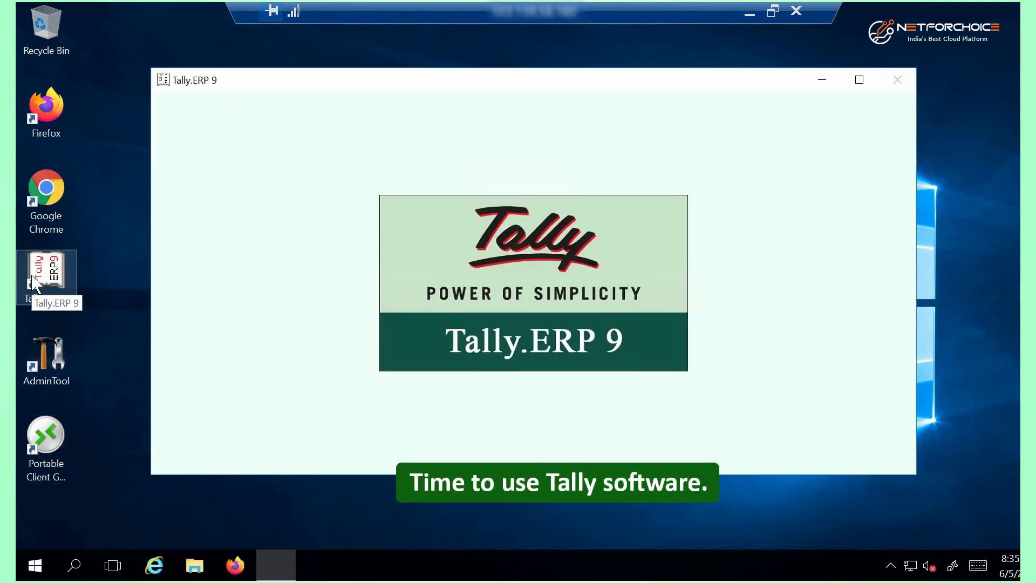